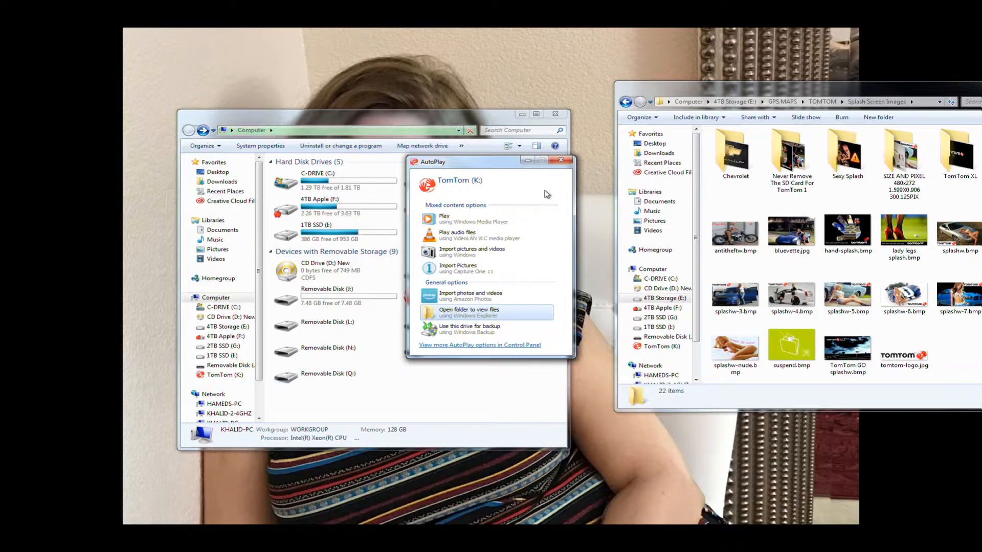
- Dismiss the TomTom AutoPlay prompt and select the TomTom (K:) drive in Computer
click(561, 162)
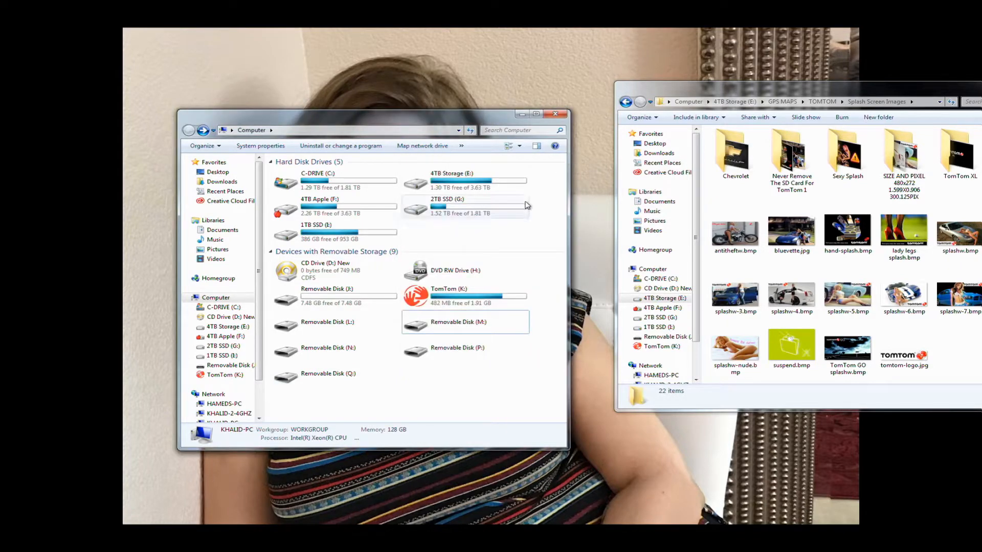
mouse_move(448, 288)
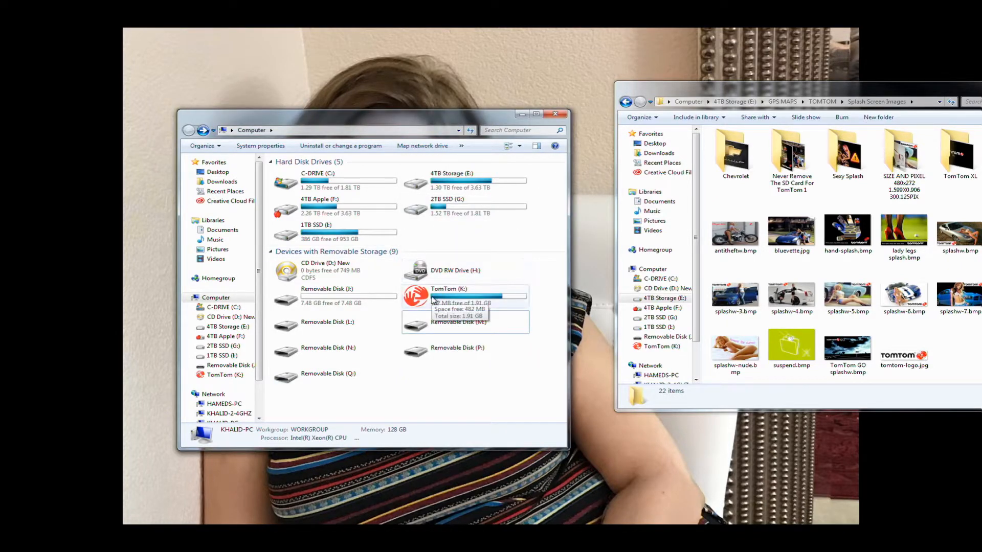
click(448, 288)
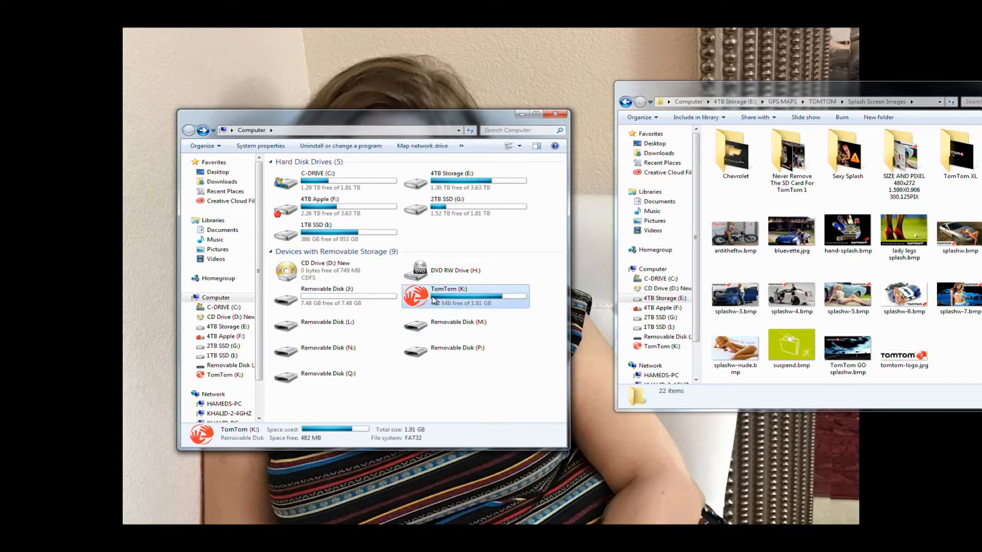
- Browse the TomTom (K:) root past antitheftw.bmp and select the original splashw.bmp
double_click(448, 288)
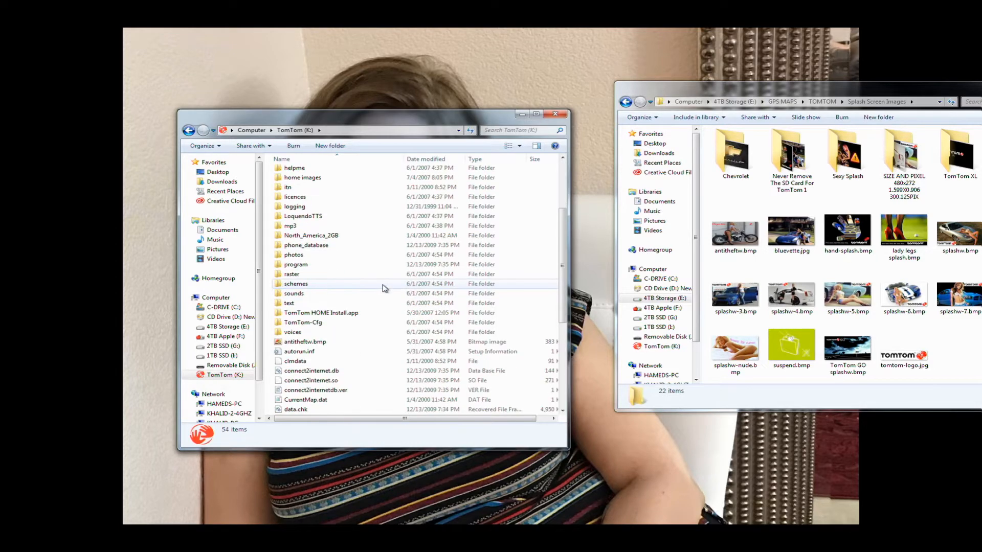
scroll(down, 3)
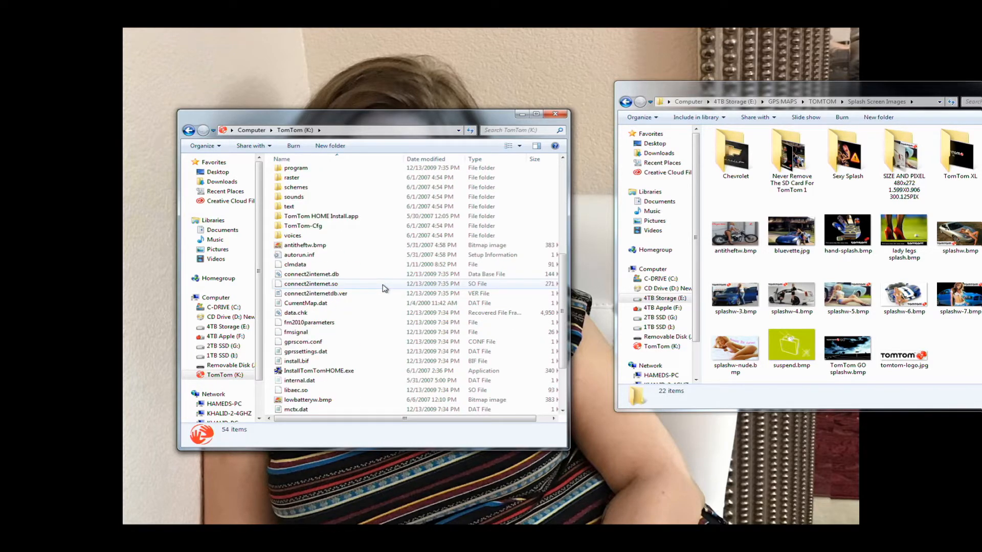
mouse_move(340, 263)
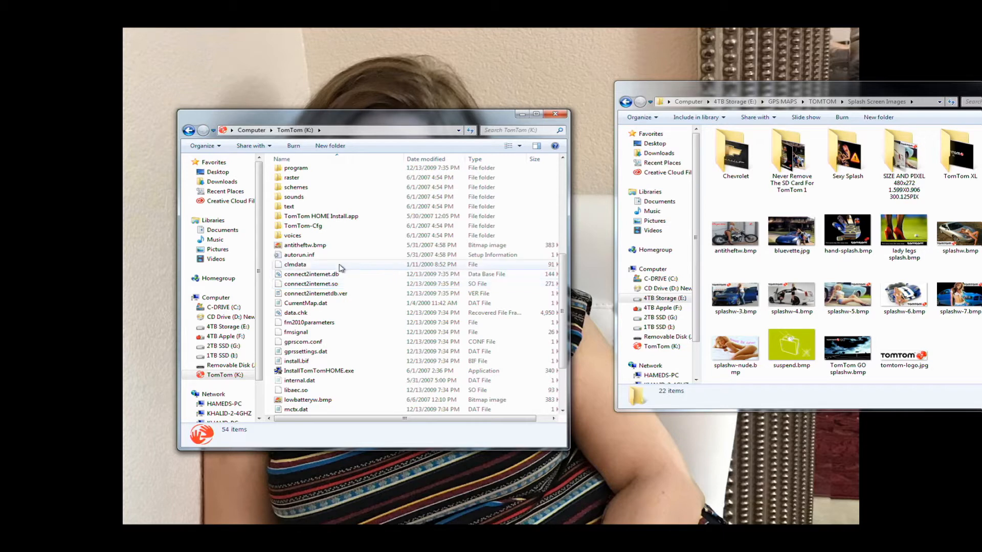
mouse_move(306, 244)
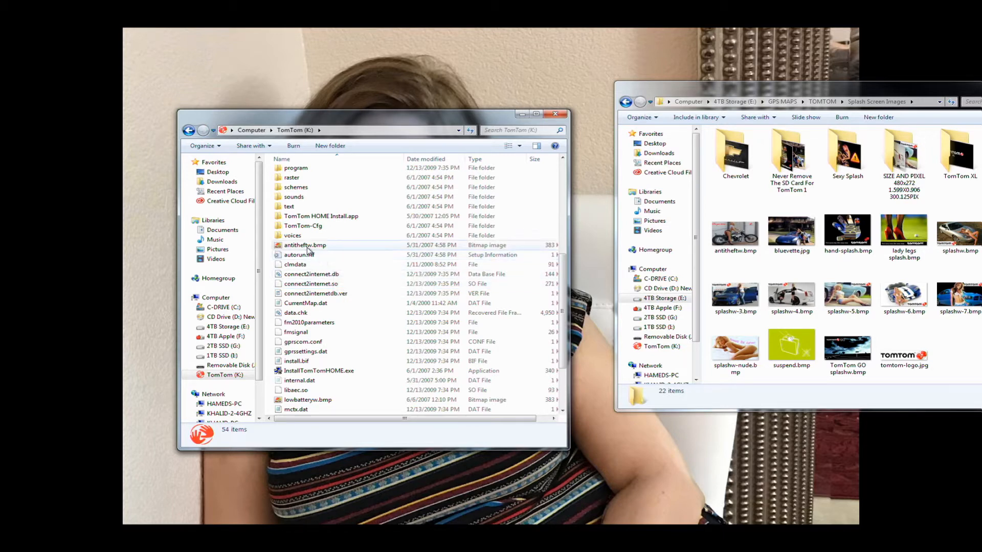
click(304, 244)
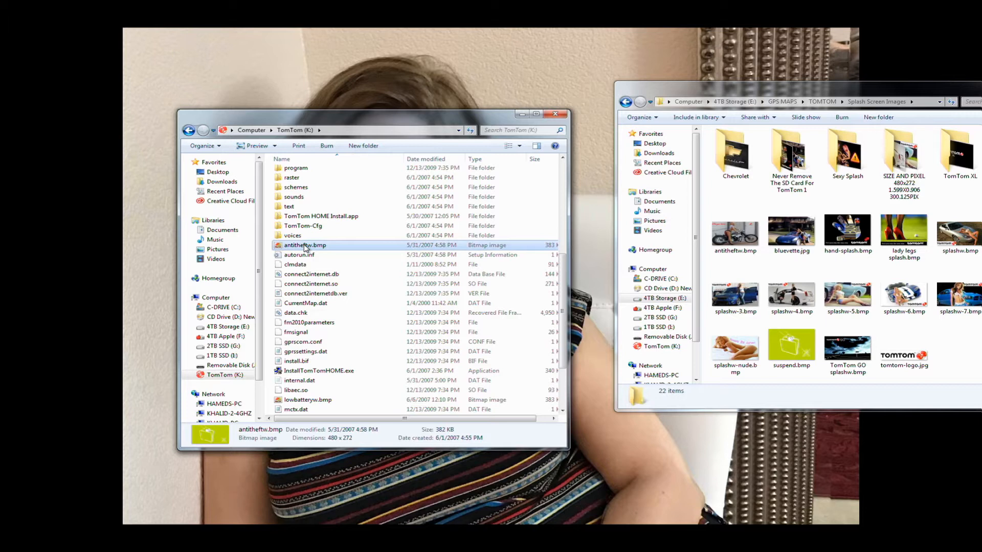
mouse_move(300, 270)
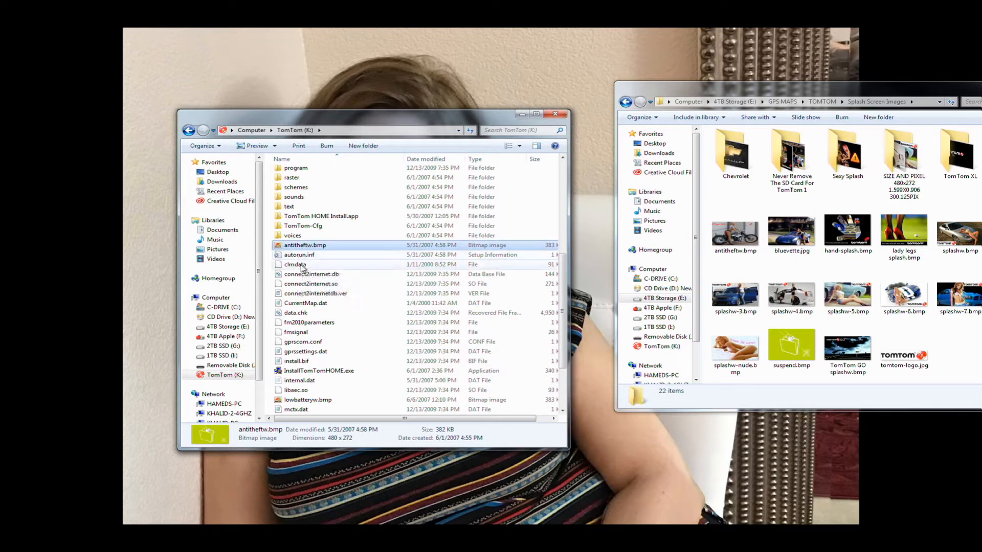
mouse_move(309, 325)
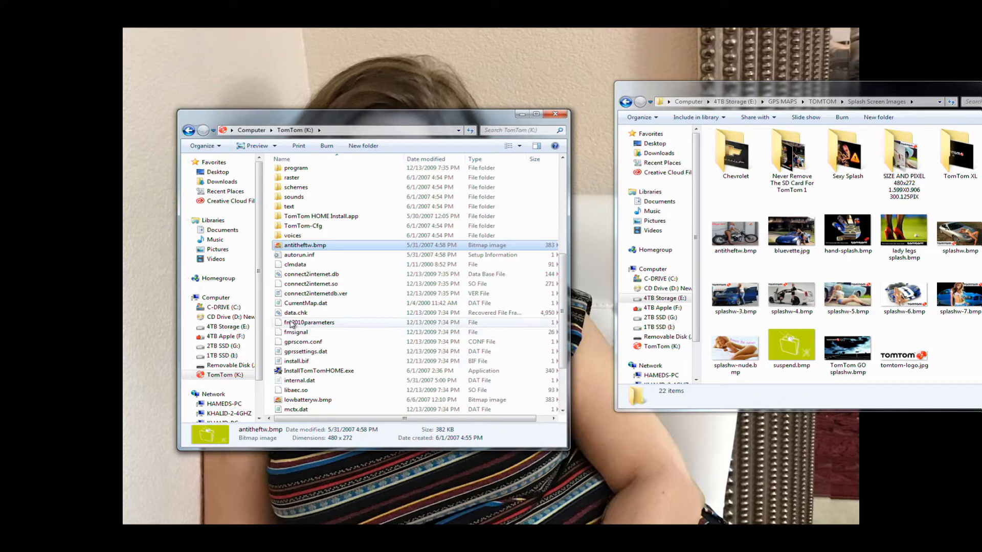
scroll(down, 3)
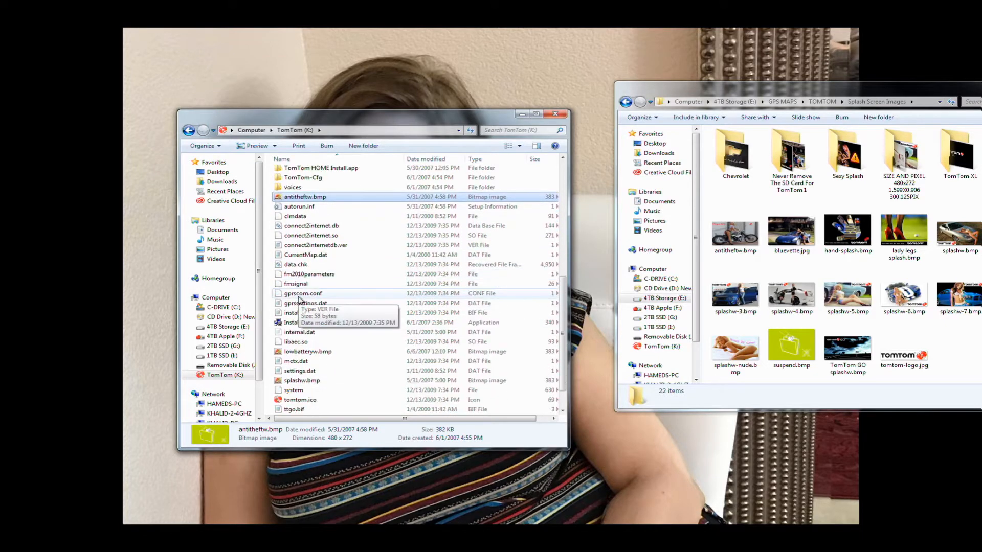
mouse_move(324, 287)
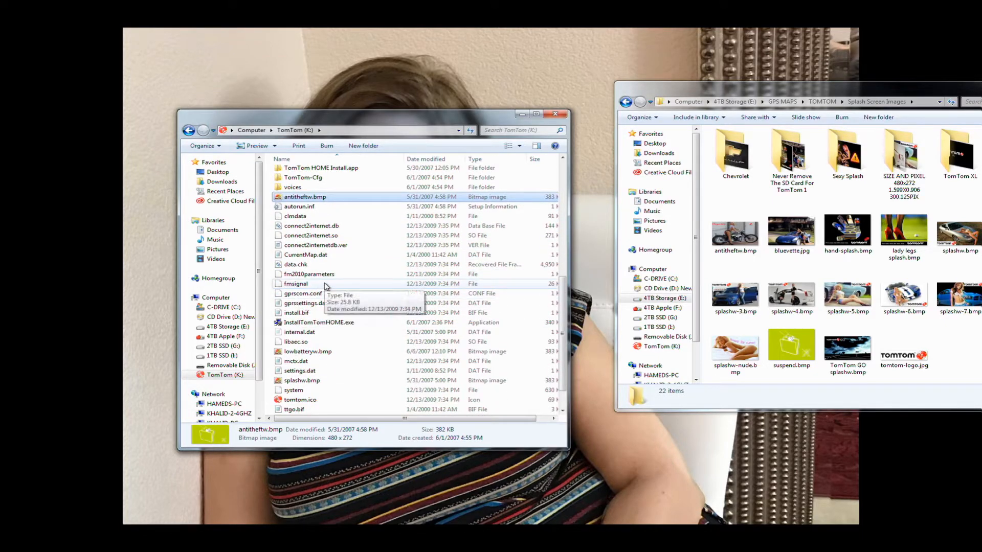
mouse_move(313, 380)
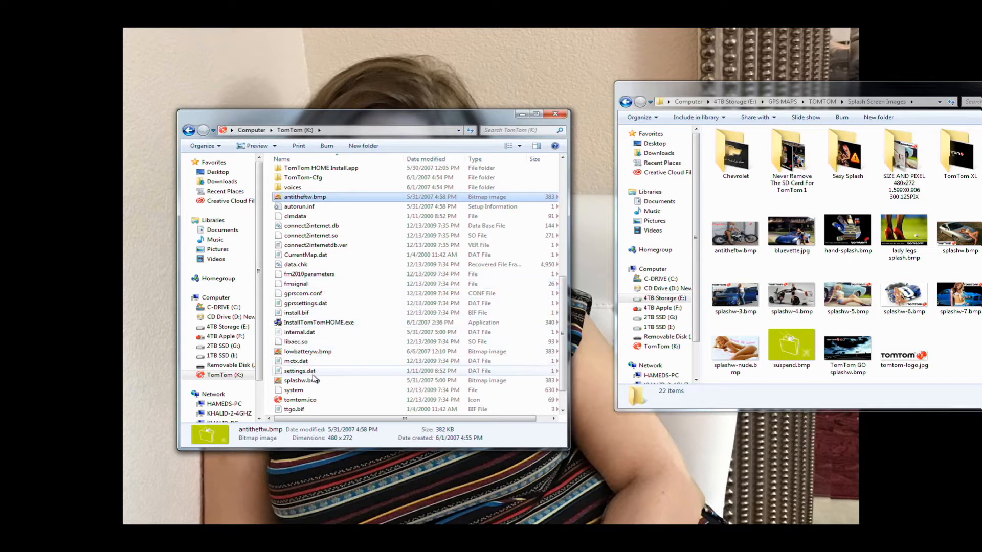
click(302, 381)
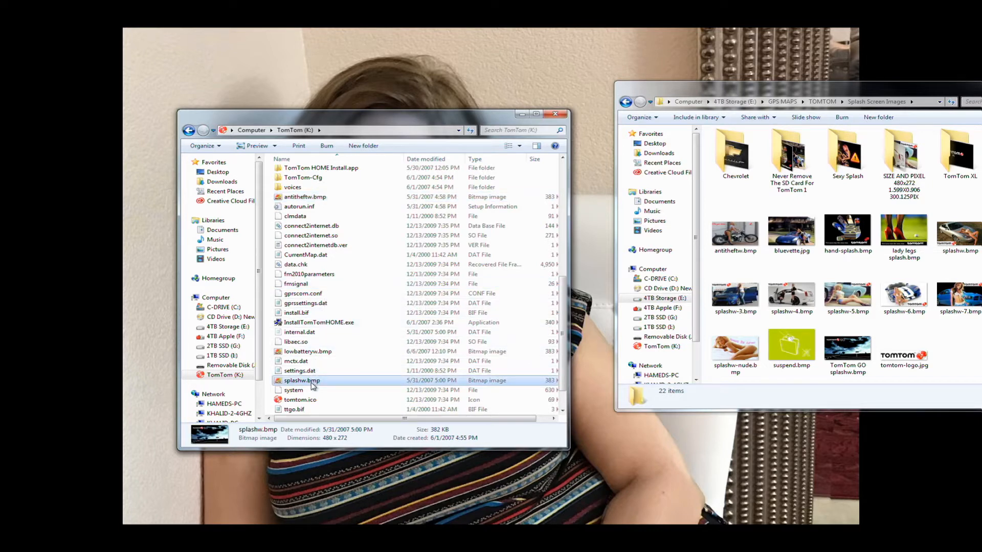
mouse_move(308, 389)
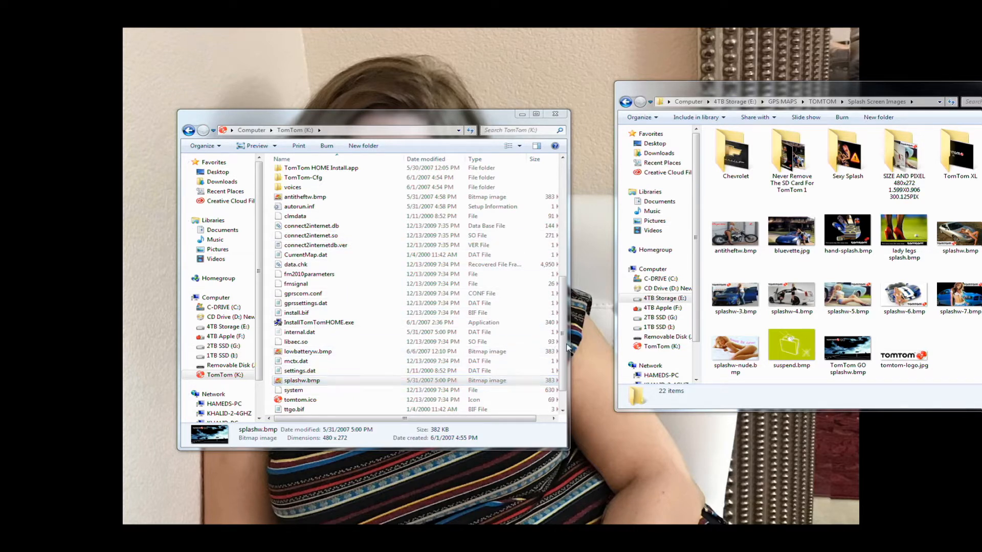
- Place the splashw-5.bmp replacement on the drive and begin editing splashw.bmp's name
click(848, 230)
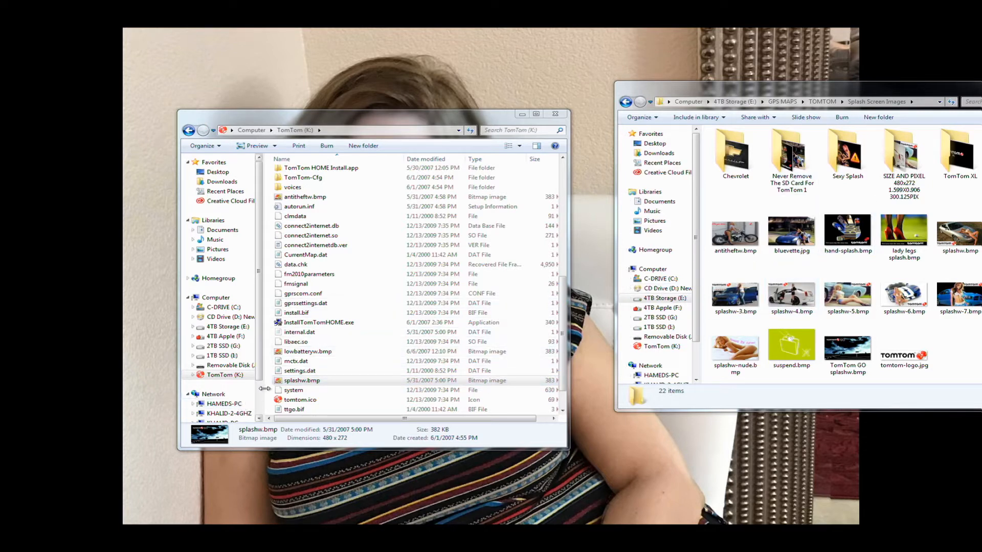
click(301, 380)
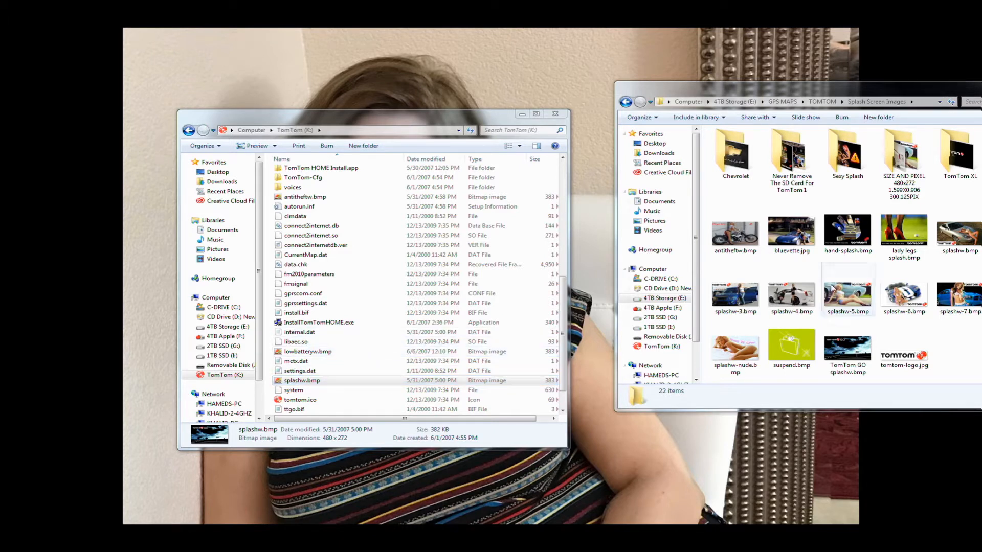
mouse_move(835, 296)
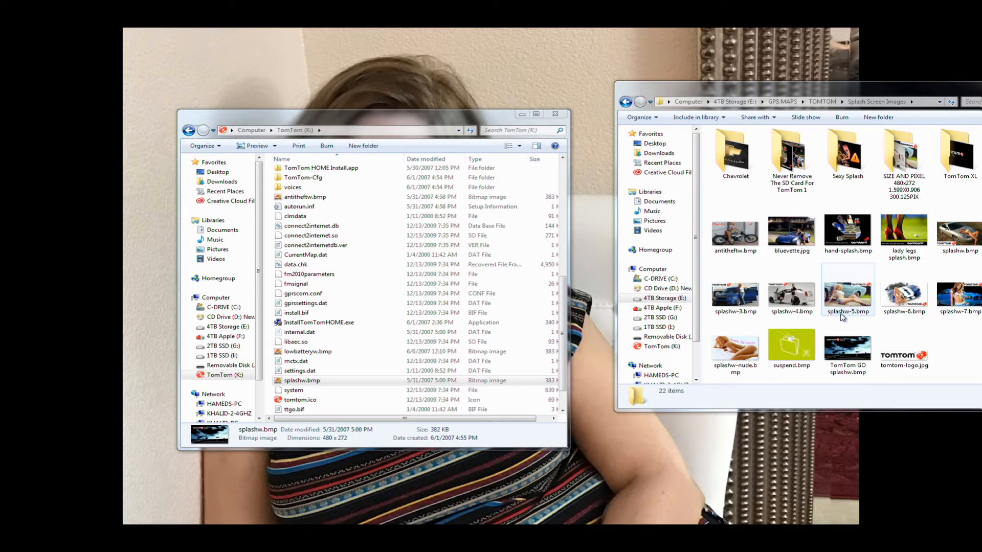
click(848, 294)
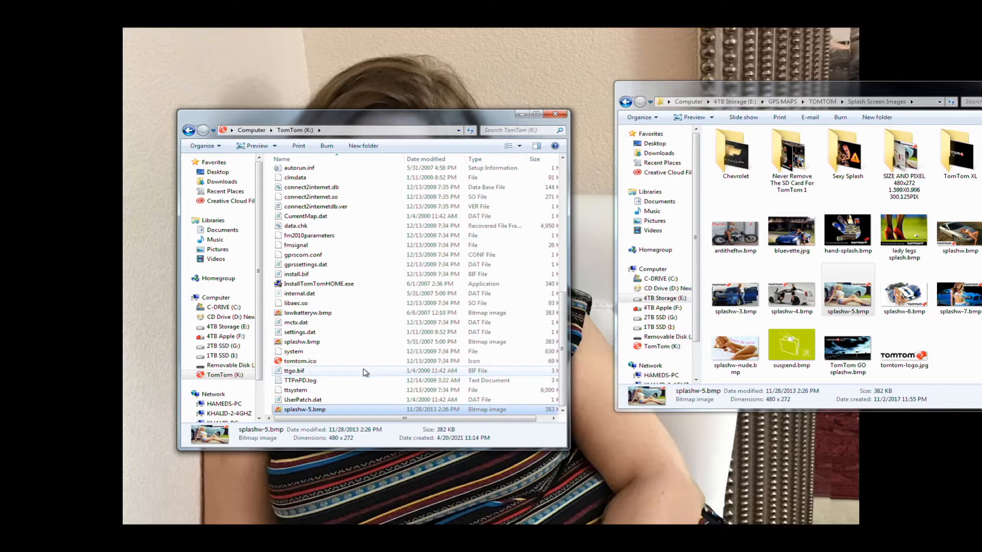
click(302, 342)
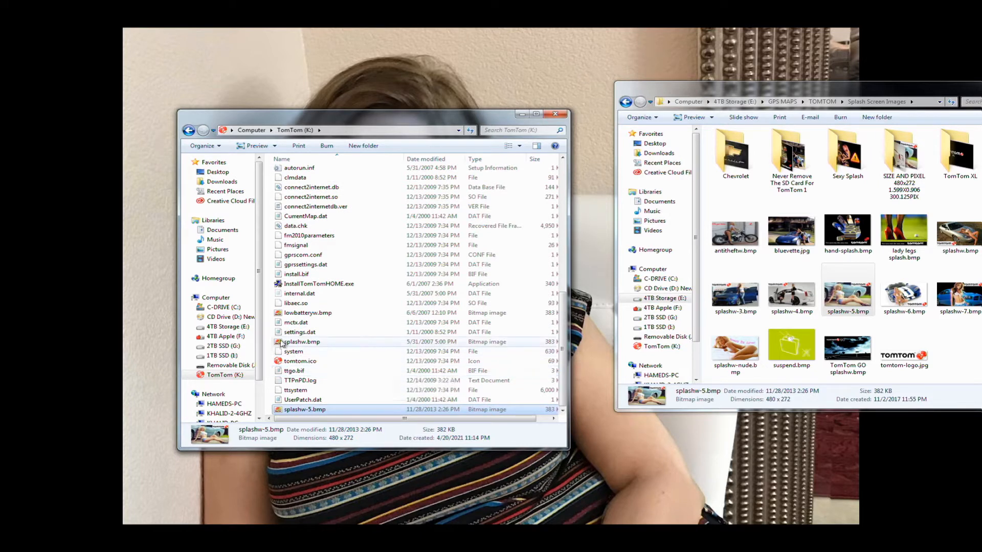
mouse_move(303, 342)
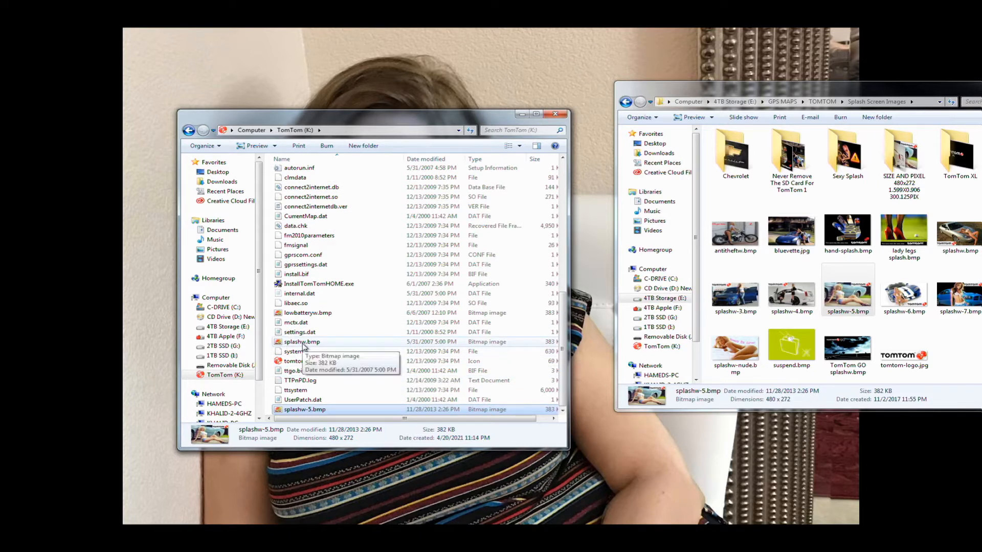
click(303, 342)
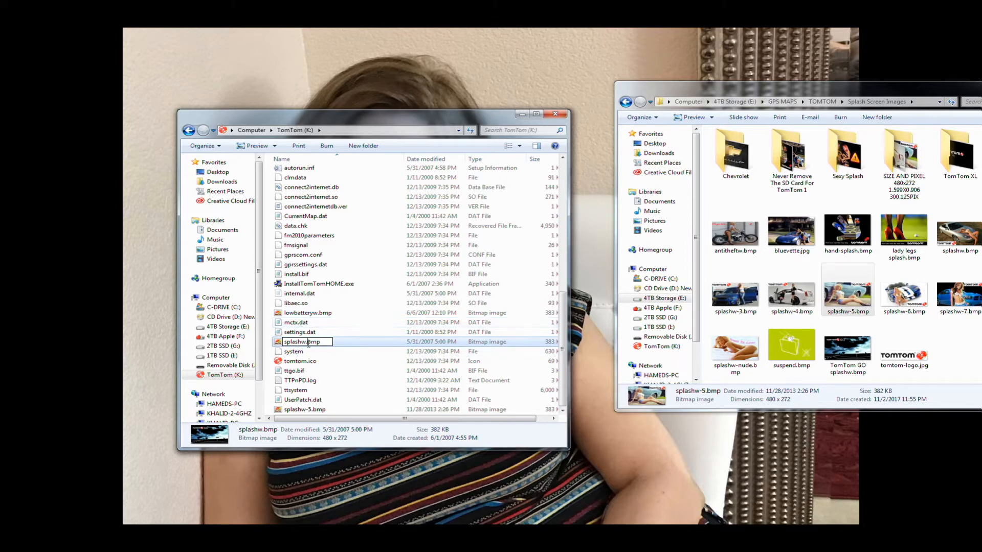
- Rename the original to splashw-old.bmp via the context menu, then select the copied splashw-5.bmp
click(295, 302)
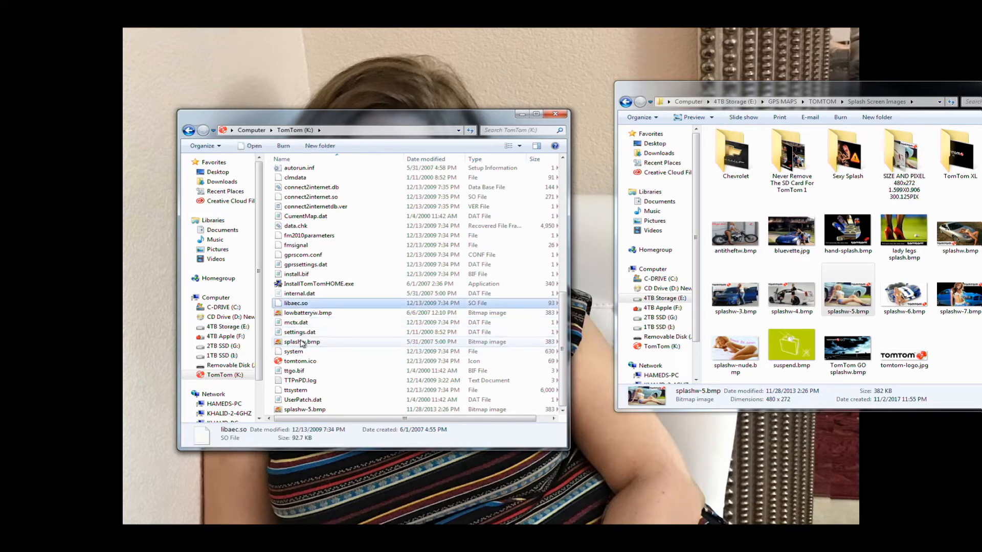
right_click(301, 342)
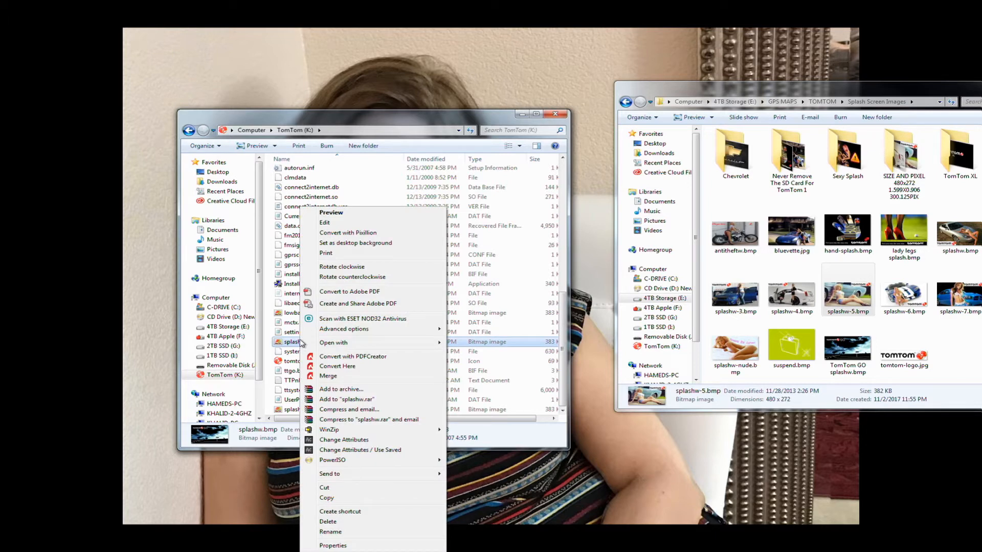
mouse_move(349, 353)
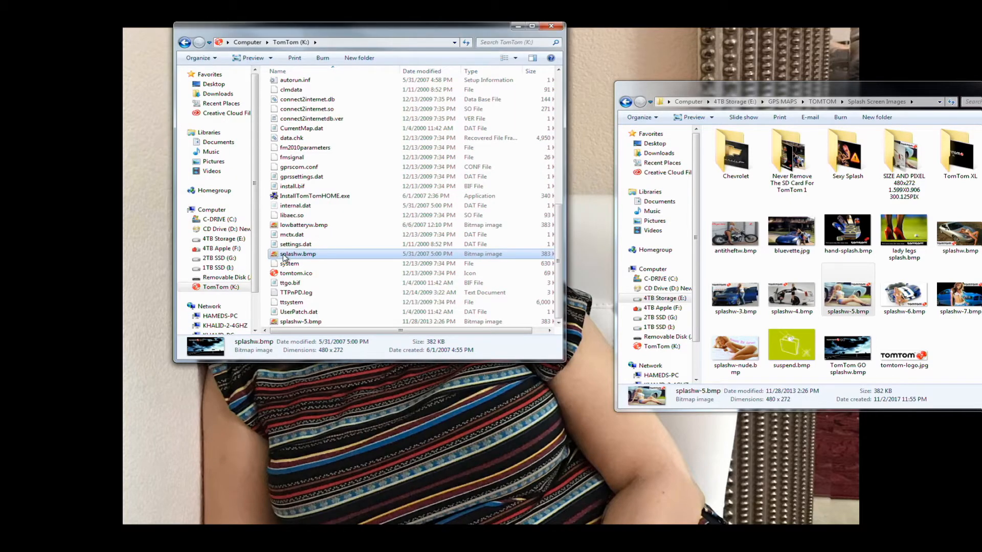
click(299, 254)
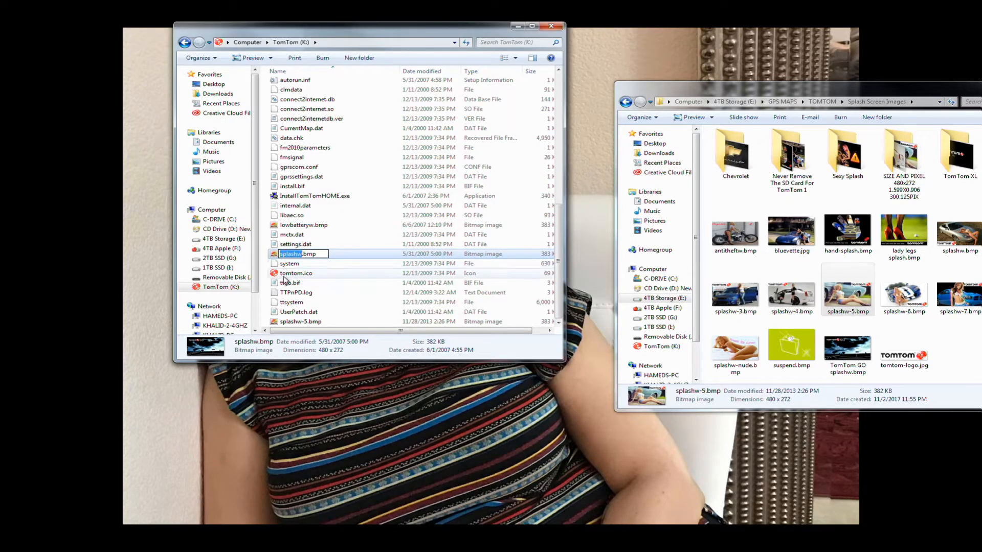
mouse_move(292, 264)
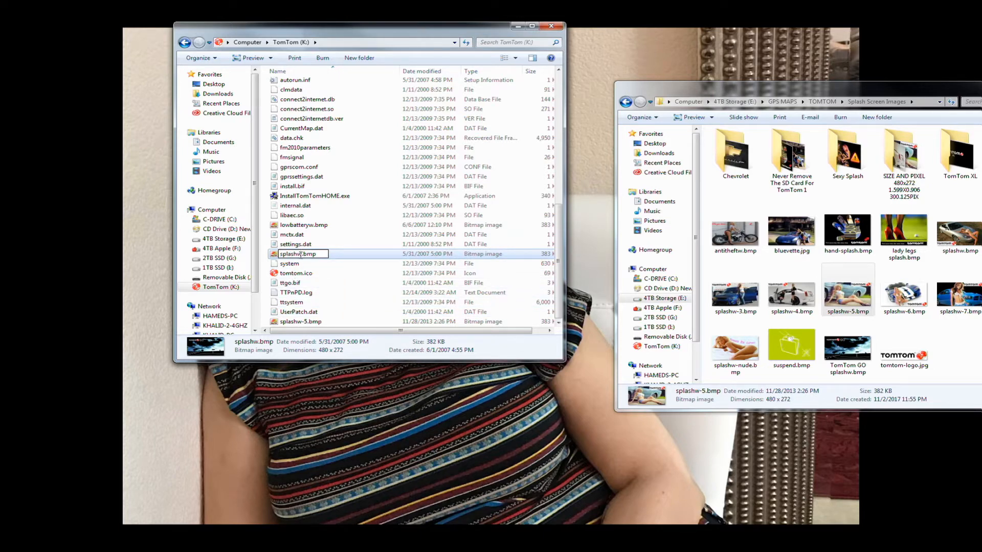
mouse_move(296, 273)
text(-old)
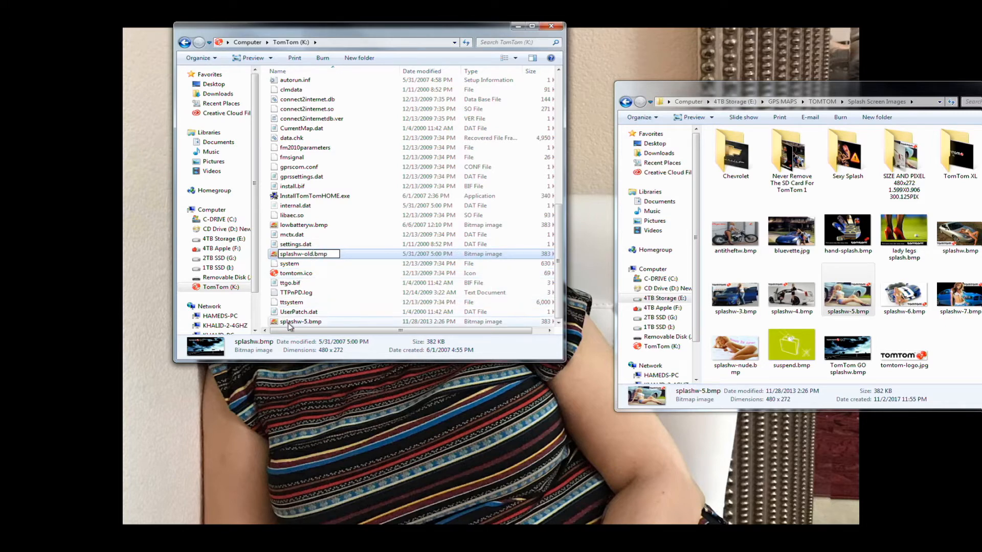
click(299, 321)
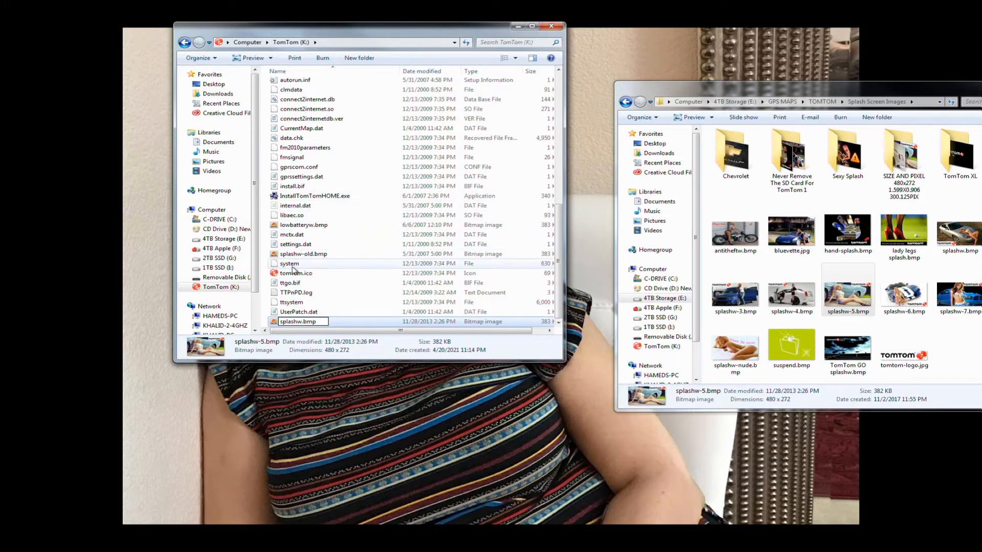
- Commit the copied image's new name splashw.bmp and verify it sits beside splashw-old.bmp
click(304, 253)
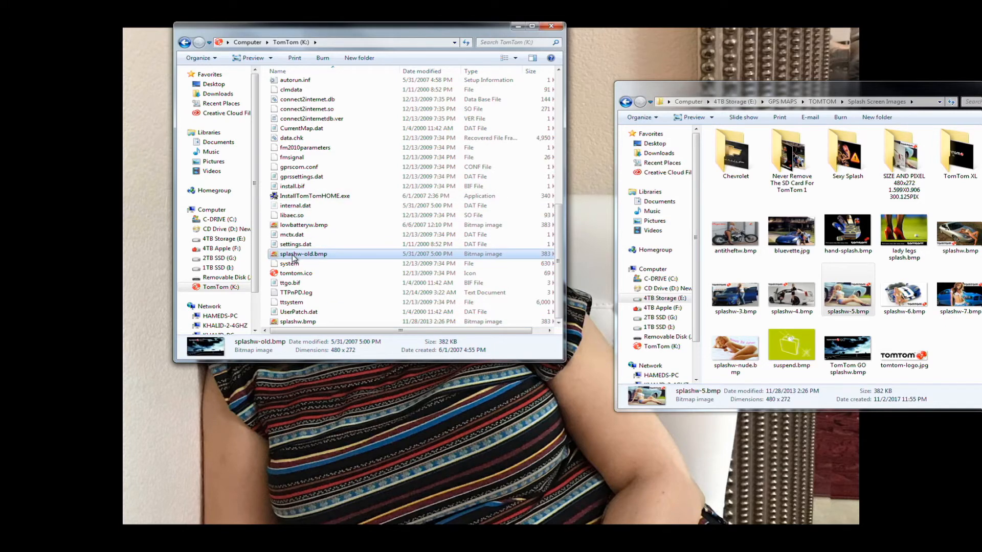
mouse_move(297, 321)
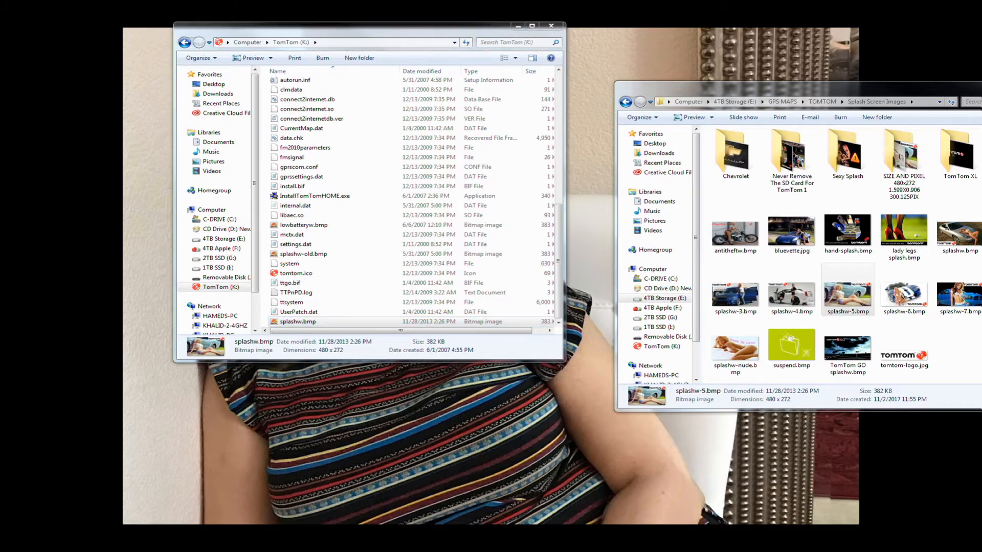
mouse_move(306, 356)
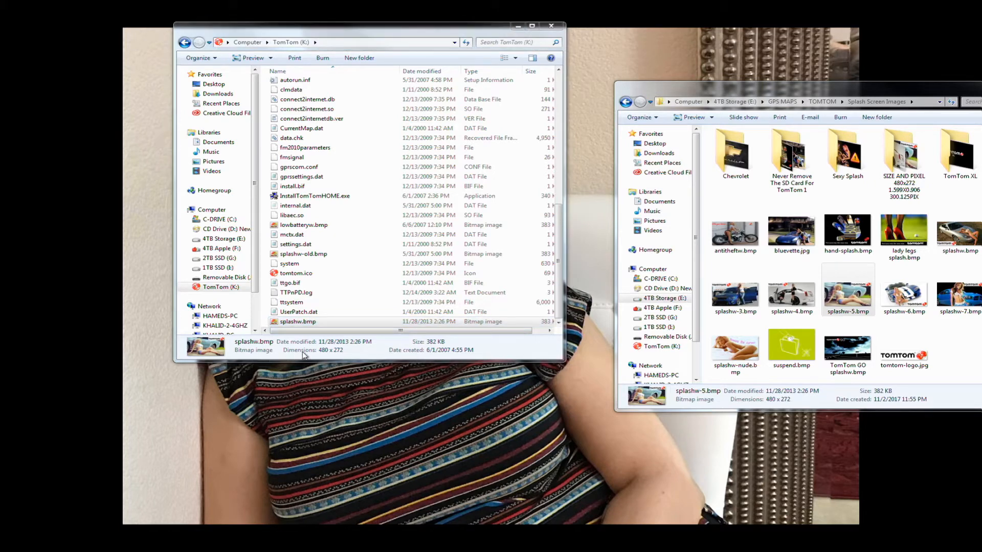
scroll(up, 3)
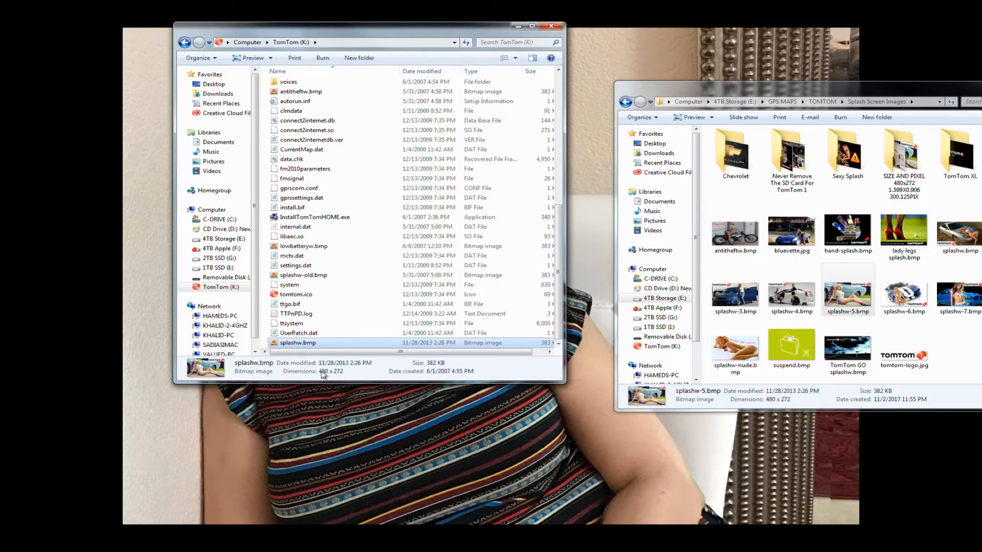
mouse_move(205, 436)
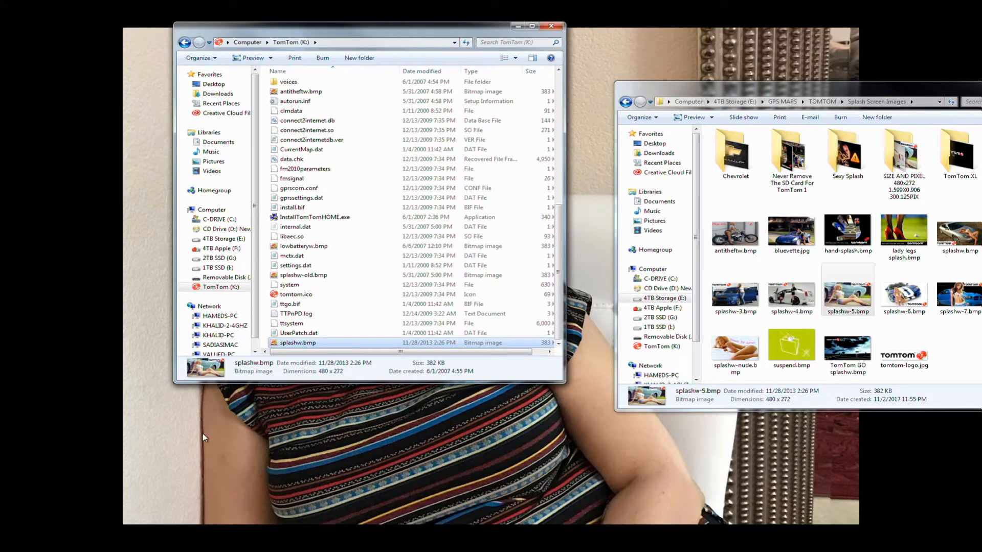
mouse_move(219, 438)
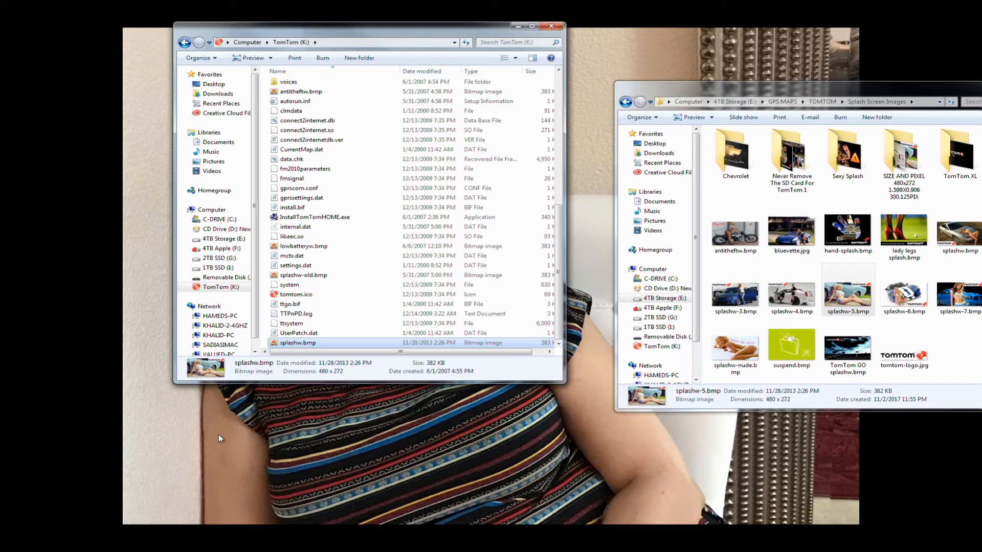
mouse_move(233, 427)
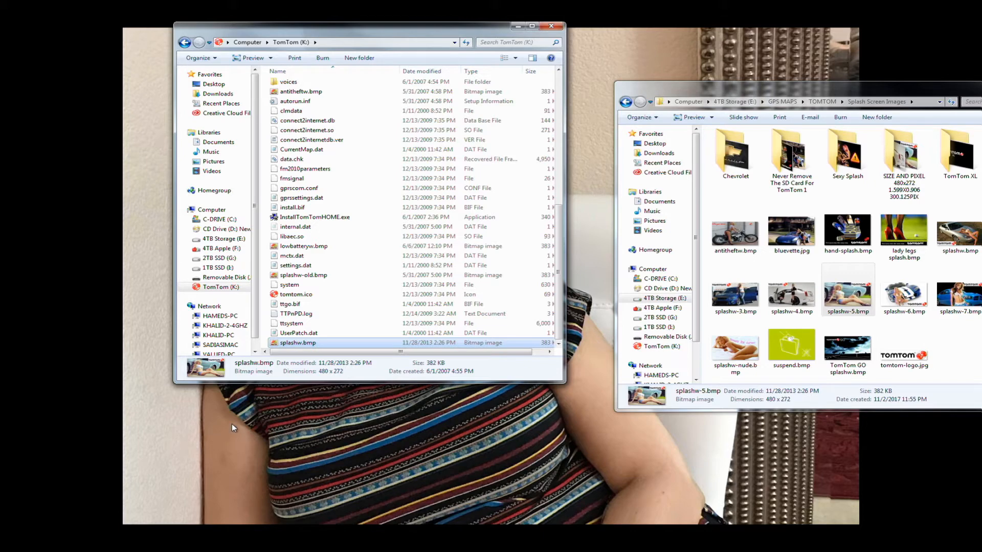